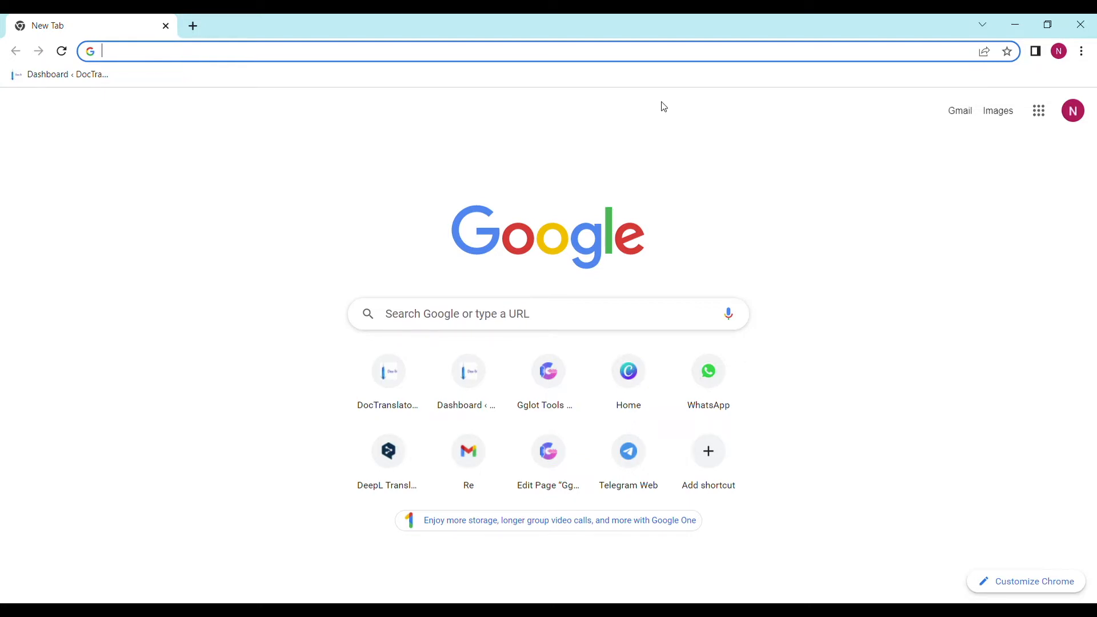
Step: Load the DocTranslator dashboard from the 'doc' address-bar suggestion
{"action": "type", "text": "doctranslator.com/home"}
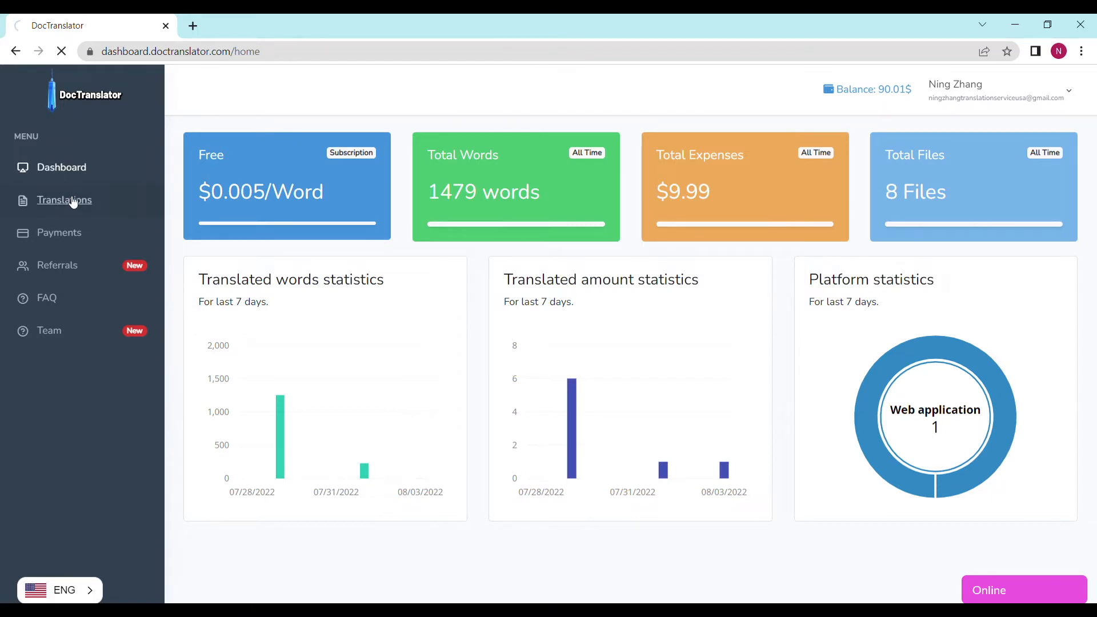
Step: Go to the Translations page and select Sample.pdf for upload
{"action": "left_click", "coordinate": [64, 199]}
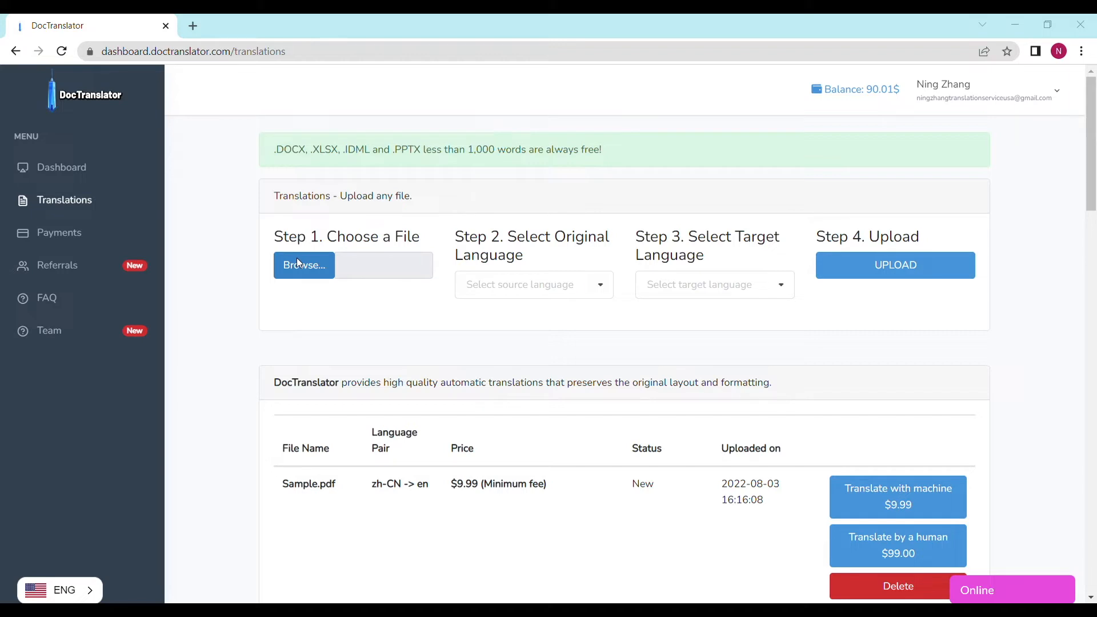
{"action": "left_click", "coordinate": [304, 264]}
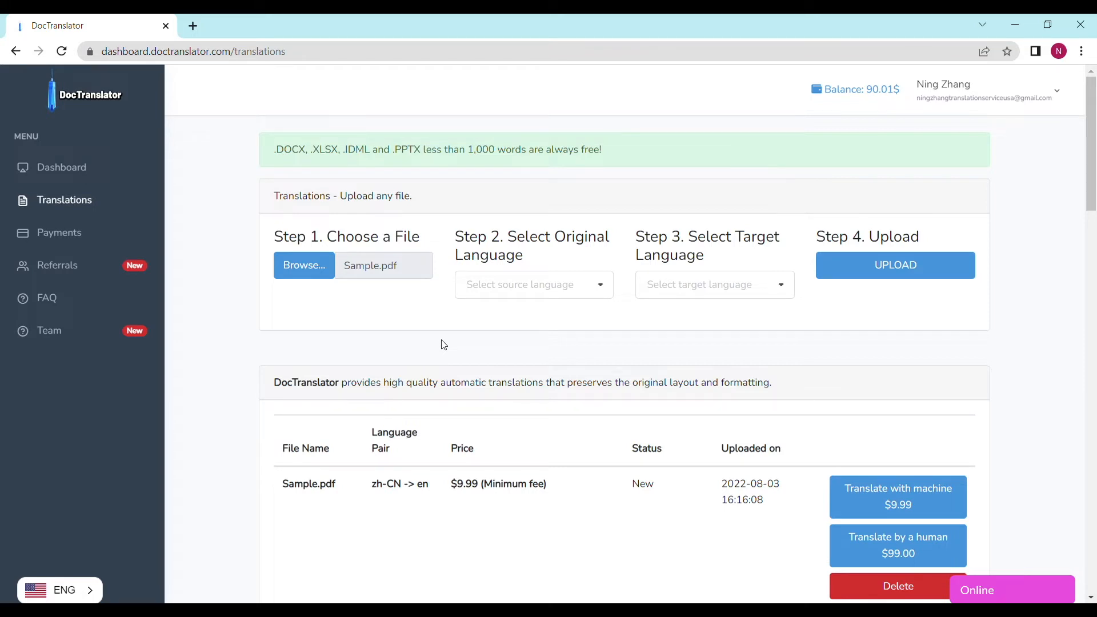
Step: Set source language English and target French, then upload Sample.pdf
{"action": "left_click", "coordinate": [532, 284]}
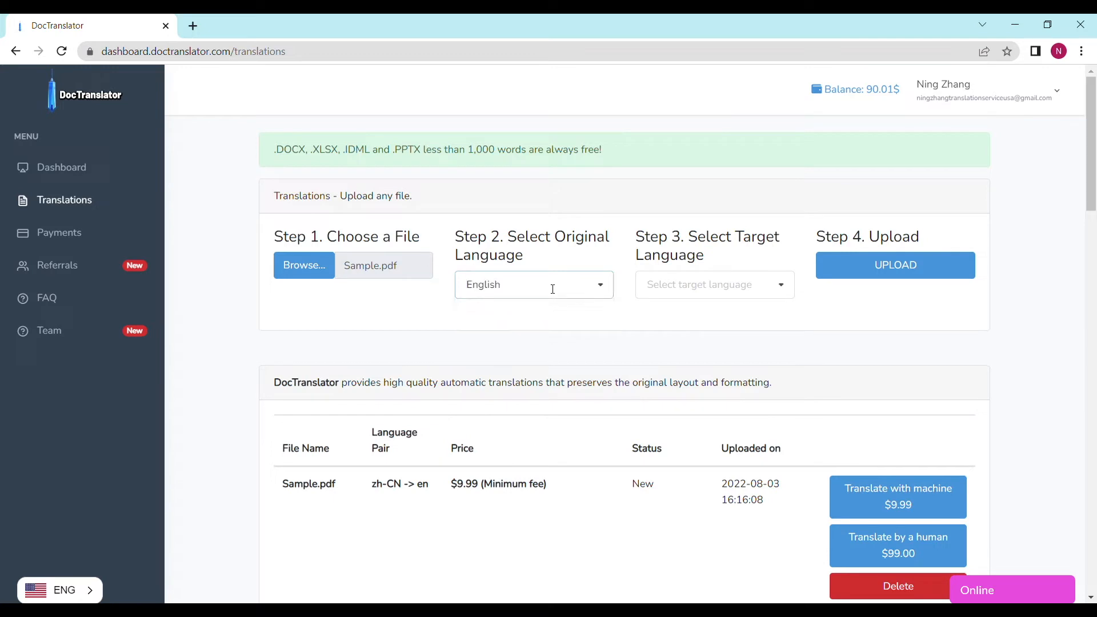
{"action": "left_click", "coordinate": [713, 284]}
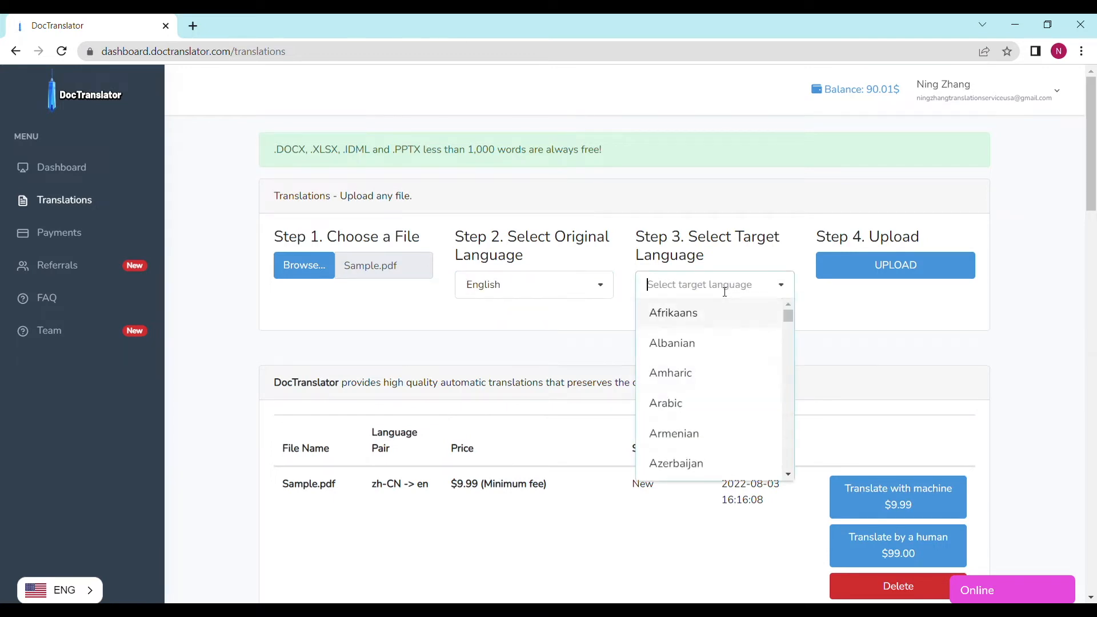
{"action": "type", "text": "fren"}
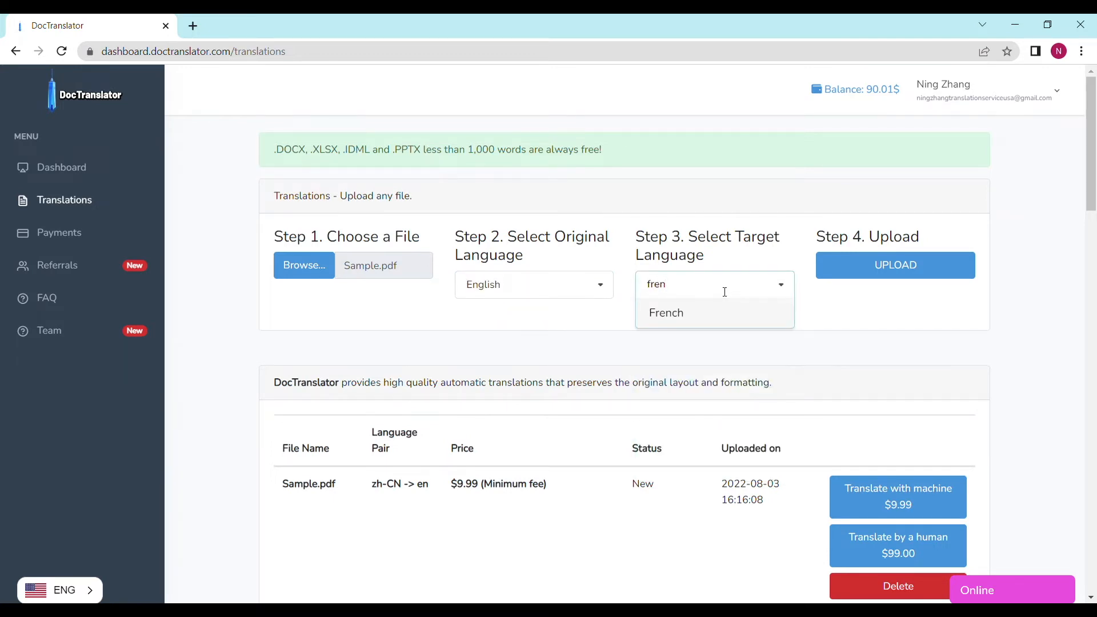
{"action": "left_click", "coordinate": [665, 313]}
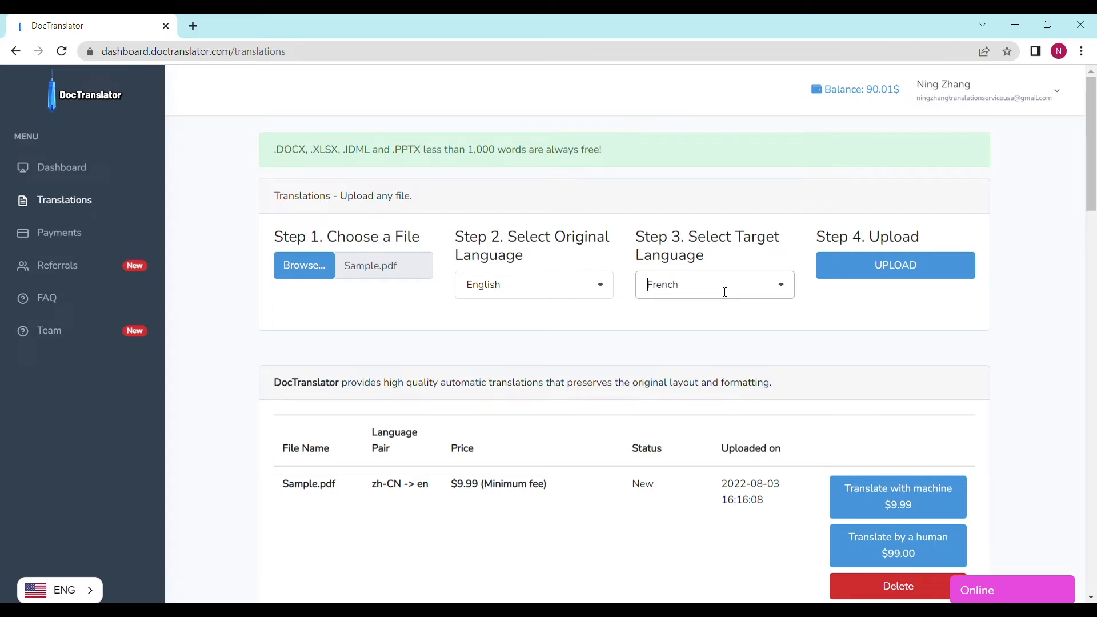
{"action": "left_click", "coordinate": [894, 265]}
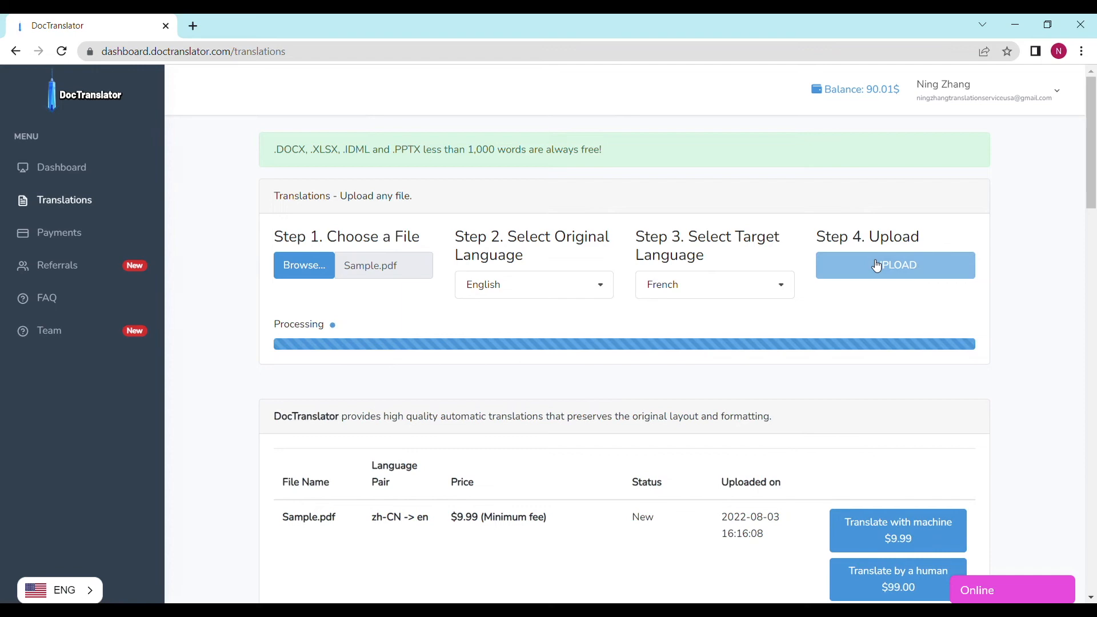
Step: Wait for Sample.pdf to appear as an en→fr job at $9.99
{"action": "left_click", "coordinate": [894, 265]}
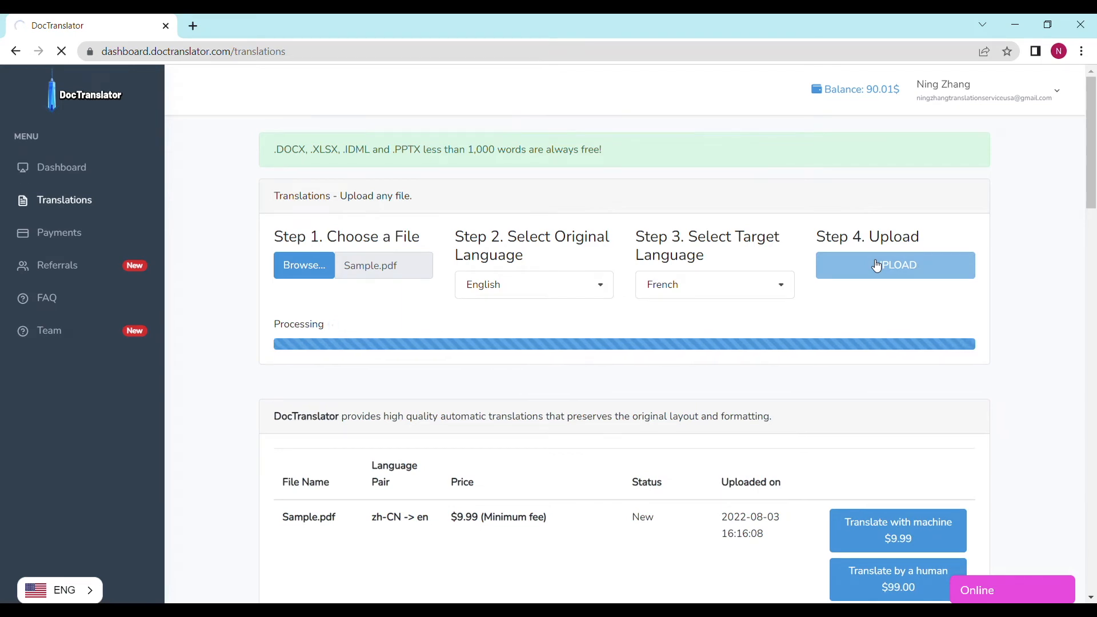
{"action": "left_click", "coordinate": [895, 266]}
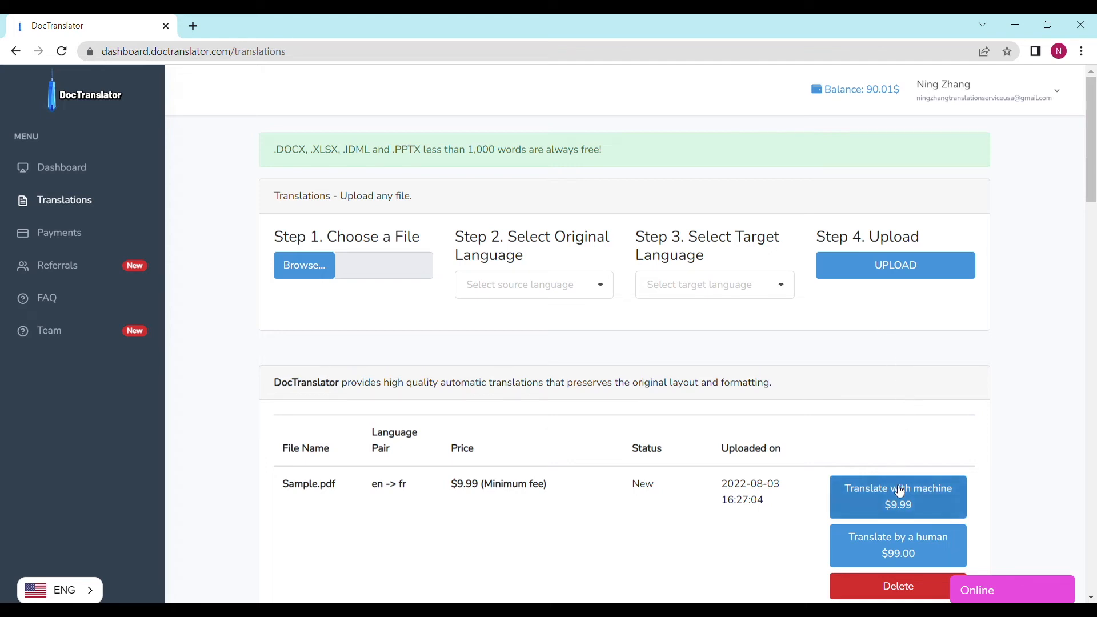
Step: Machine-translate Sample.pdf for $9.99 and download the translated file
{"action": "left_click", "coordinate": [897, 496]}
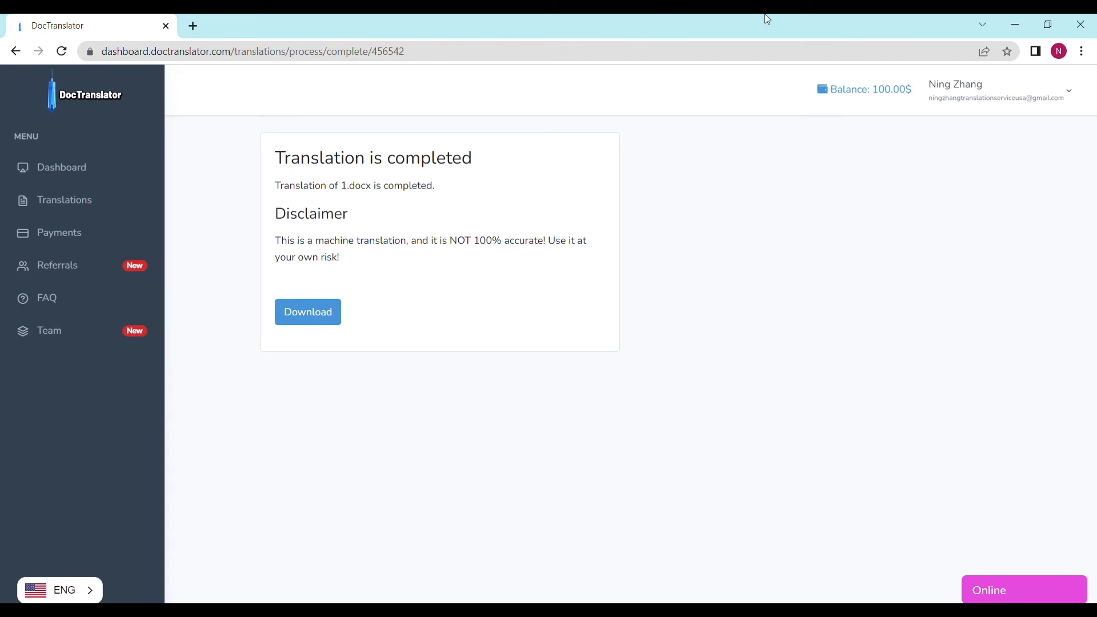
{"action": "left_click", "coordinate": [307, 311]}
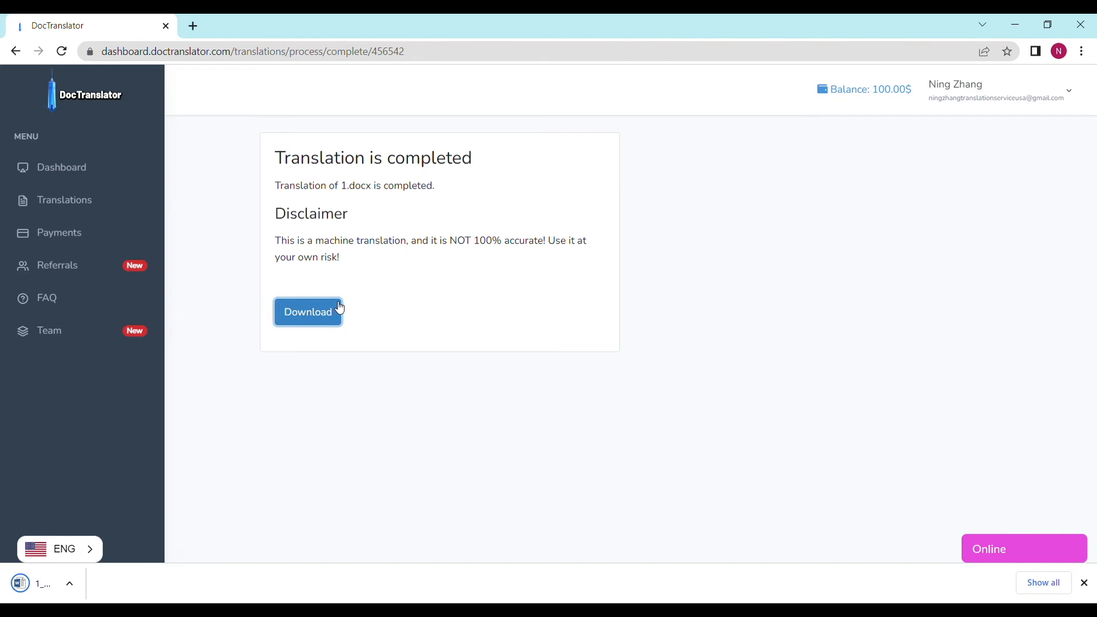